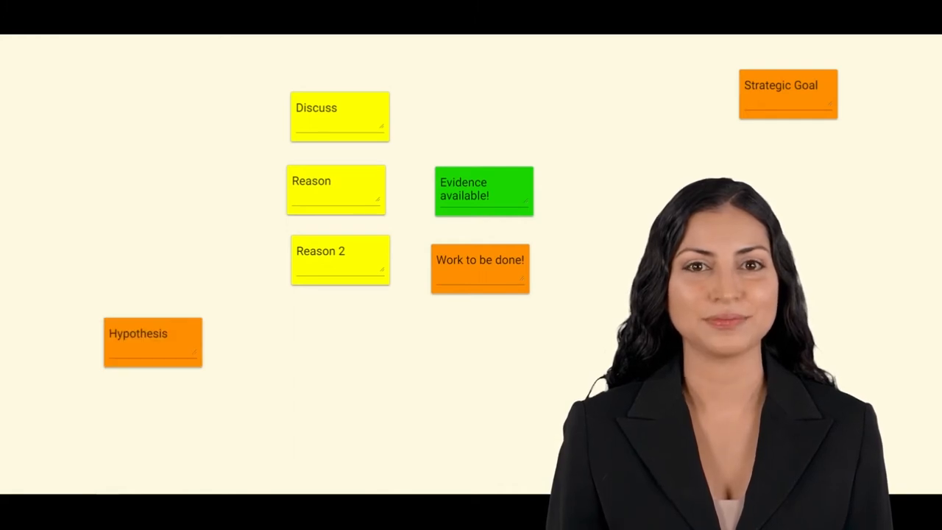
# Drag the yellow Reason 2 note down-left to sit beside the orange Hypothesis note.
pyautogui.moveTo(340, 259); pyautogui.dragTo(265, 344)
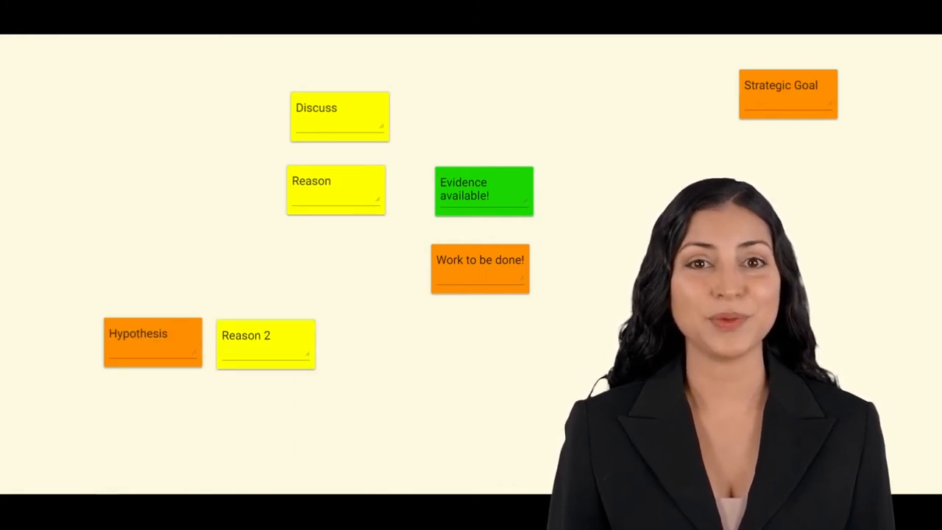